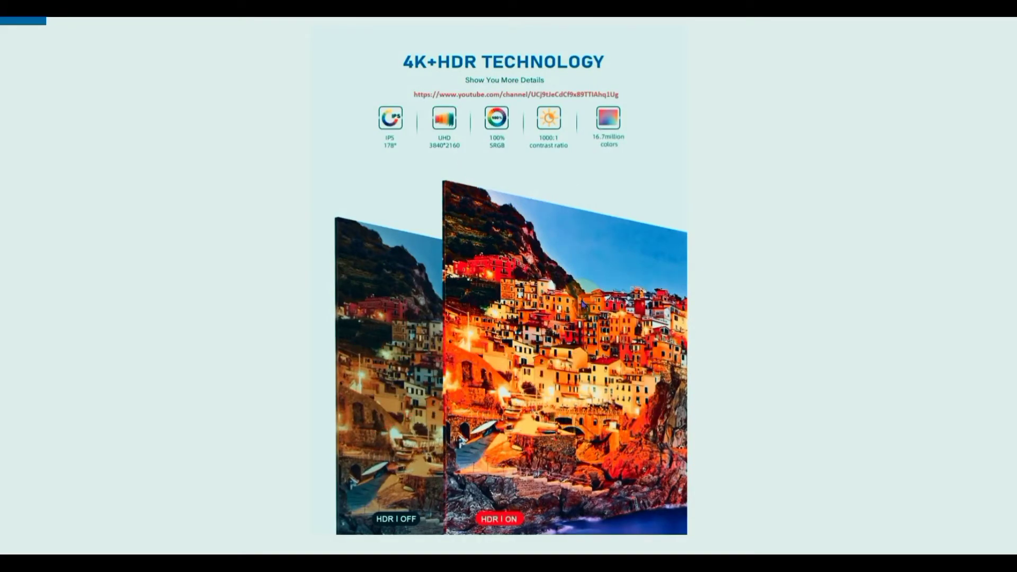
{"action": "mouse_move", "coordinate": [639, 235]}
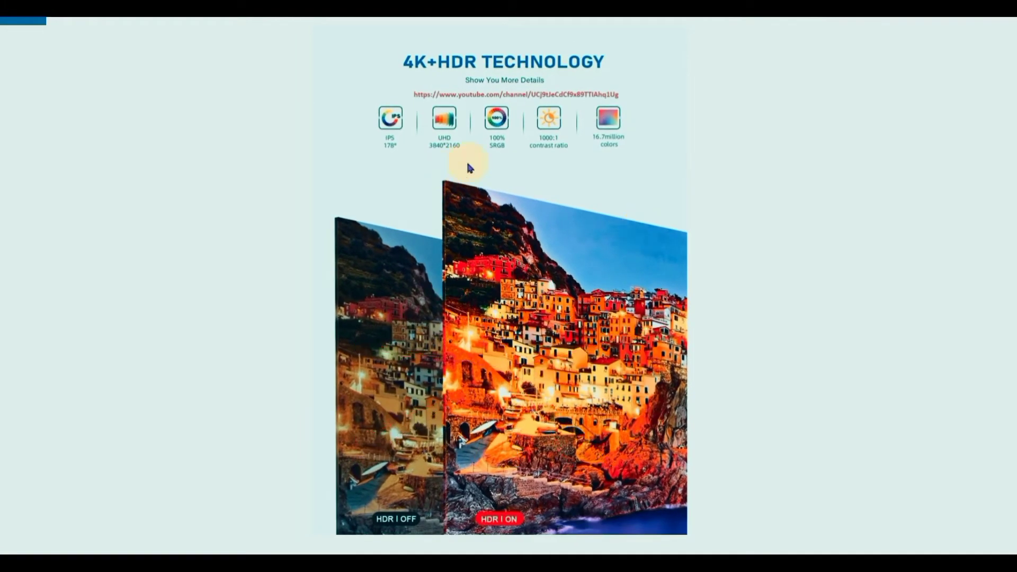
{"action": "mouse_move", "coordinate": [479, 151]}
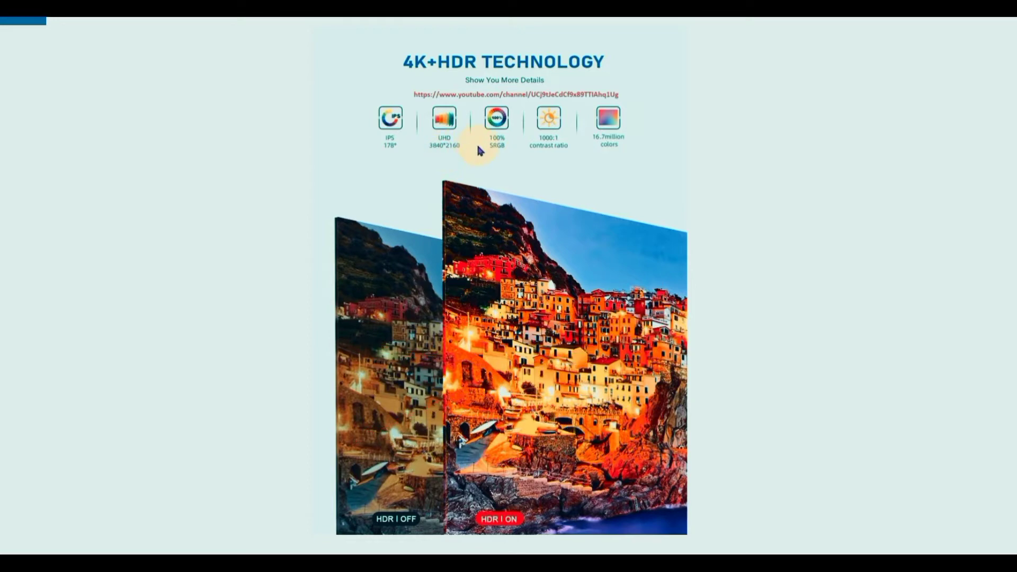
{"action": "mouse_move", "coordinate": [551, 193]}
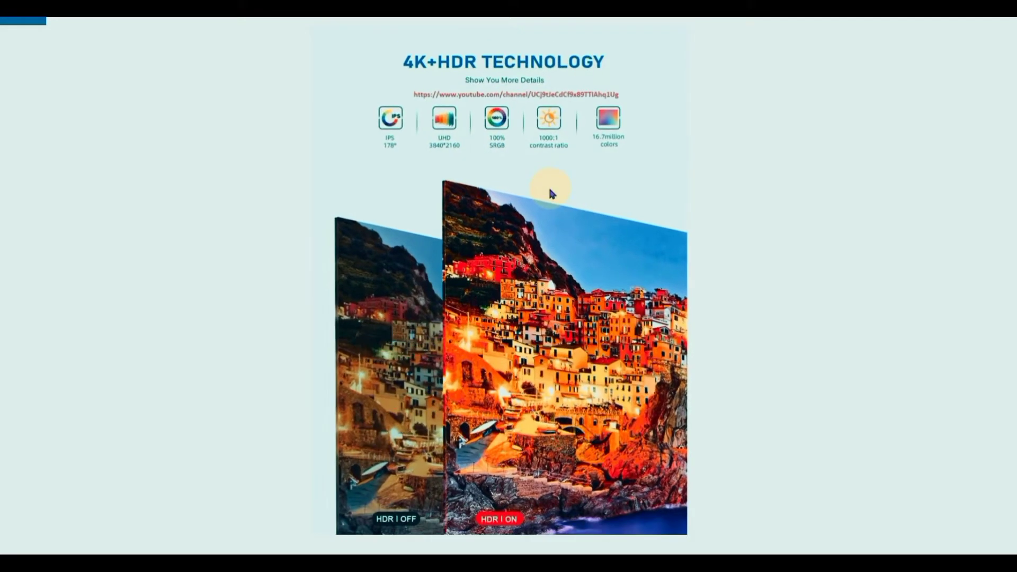
{"action": "mouse_move", "coordinate": [551, 188]}
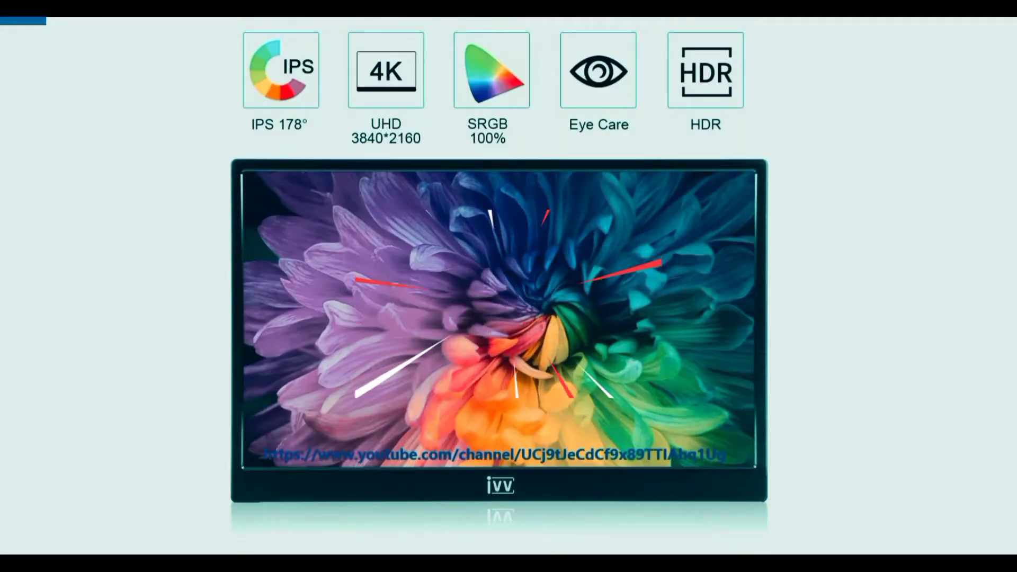
{"action": "mouse_move", "coordinate": [952, 245]}
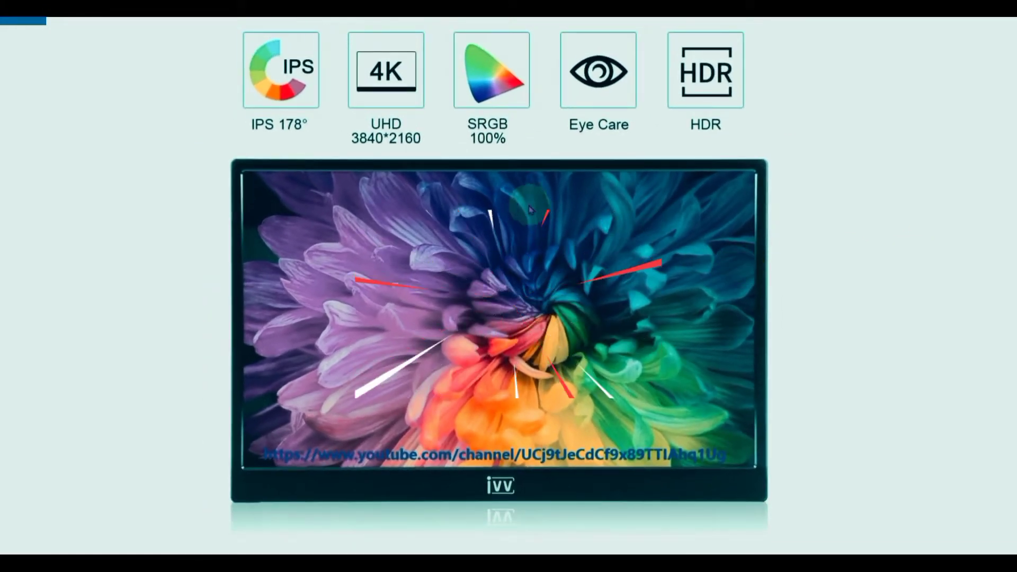
{"action": "mouse_move", "coordinate": [593, 134]}
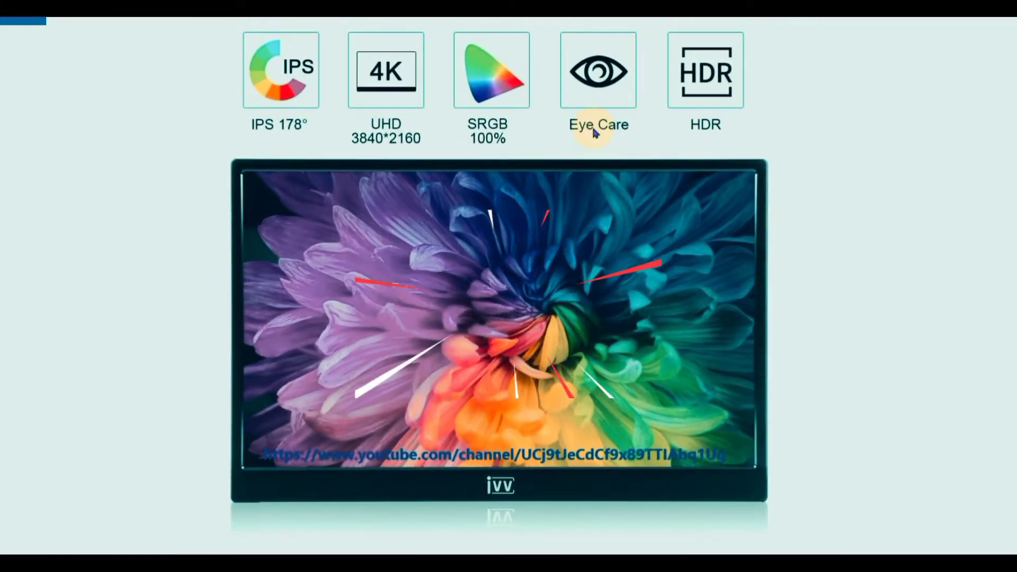
{"action": "mouse_move", "coordinate": [626, 213]}
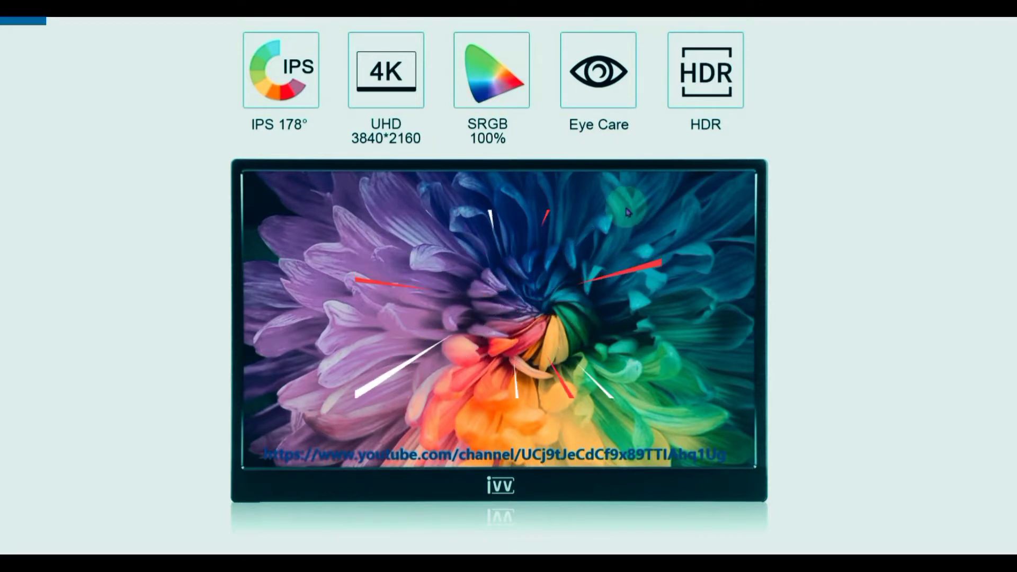
{"action": "mouse_move", "coordinate": [625, 245]}
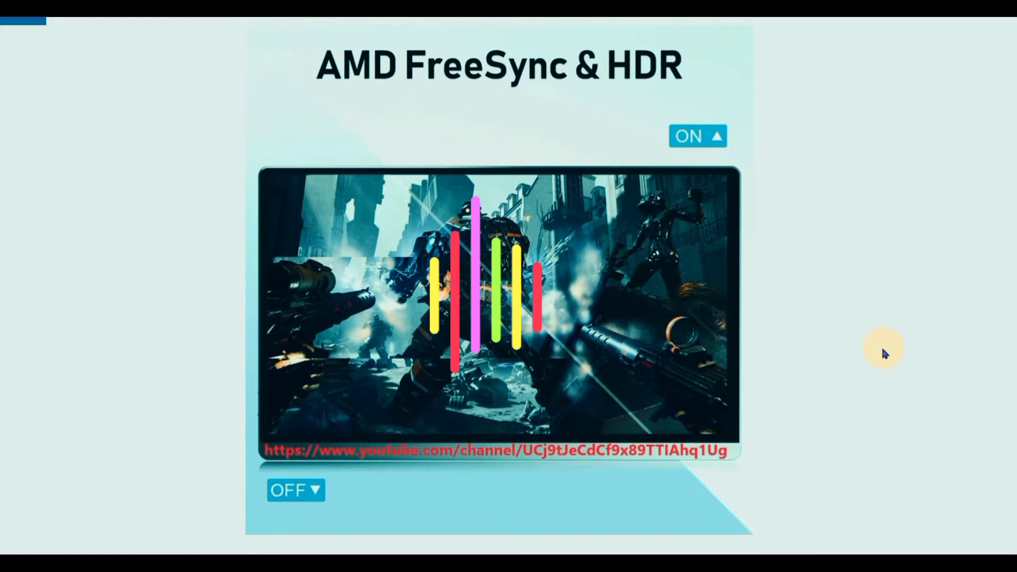
{"action": "mouse_move", "coordinate": [872, 330]}
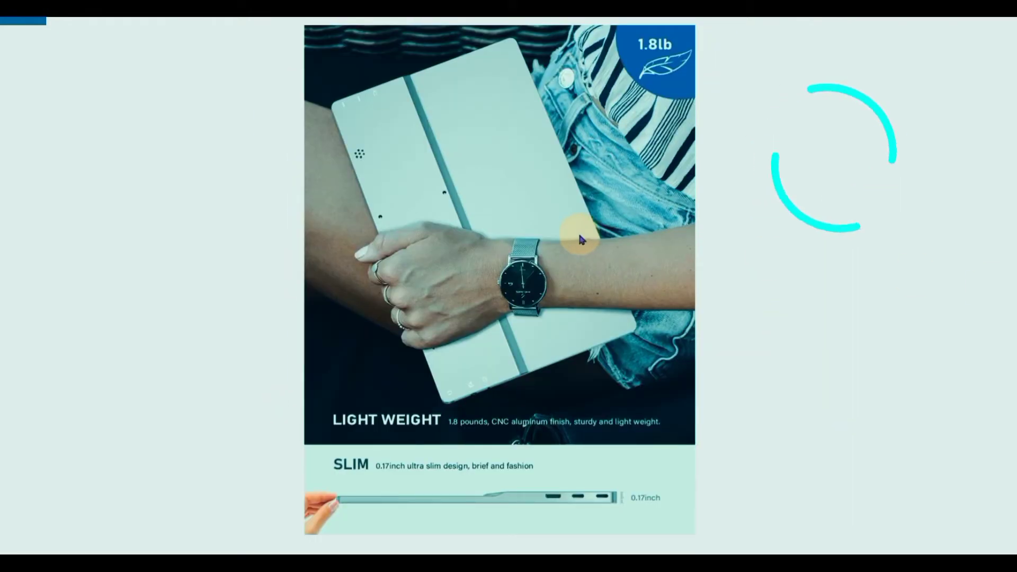
{"action": "mouse_move", "coordinate": [564, 300]}
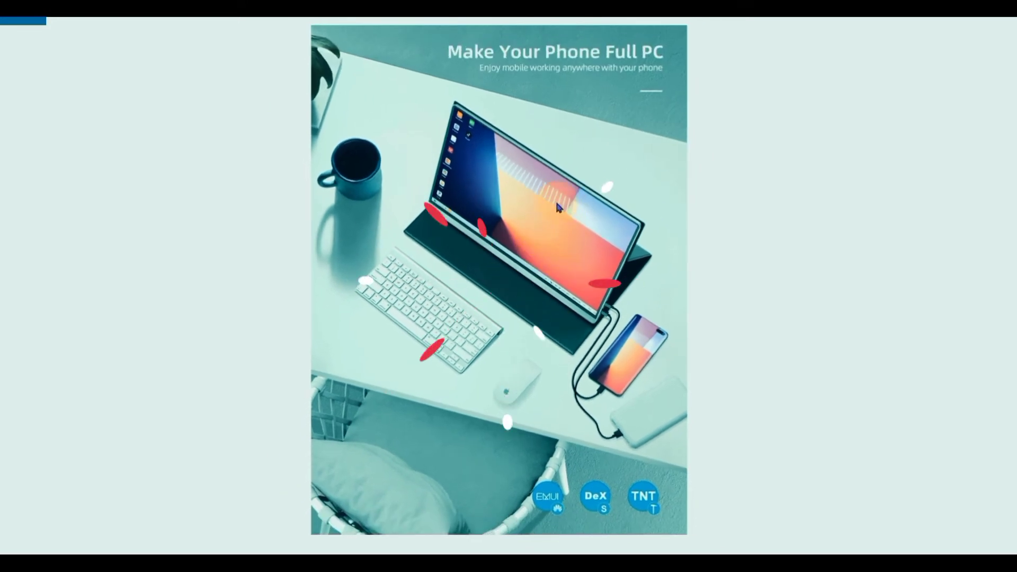
{"action": "mouse_move", "coordinate": [663, 159]}
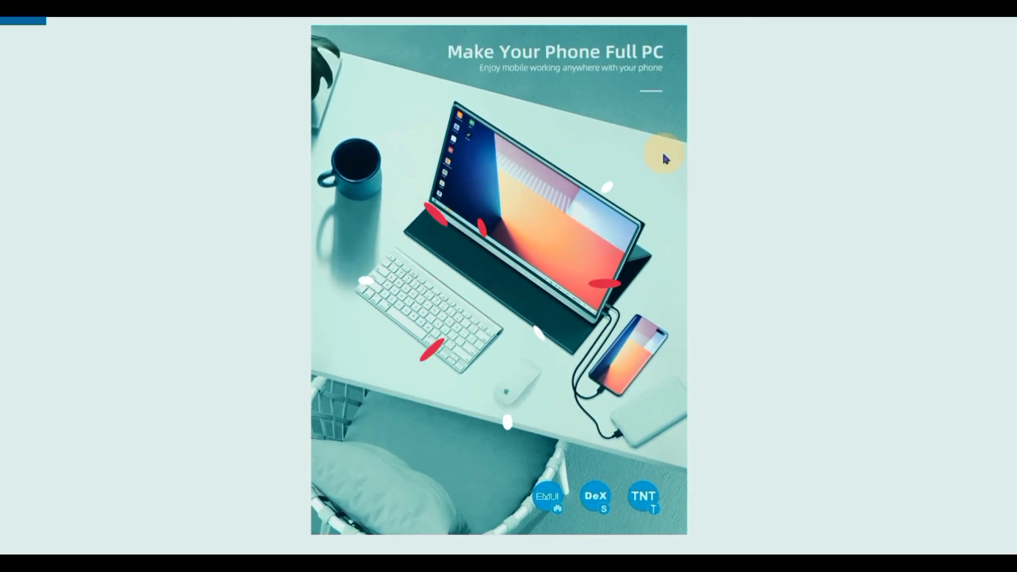
{"action": "mouse_move", "coordinate": [580, 240]}
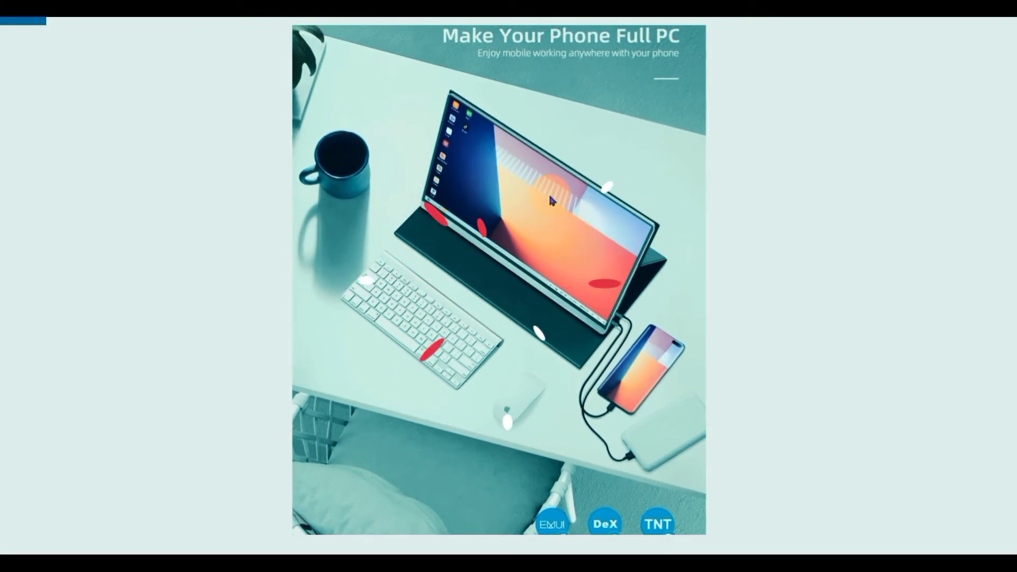
{"action": "scroll", "scroll_direction": "down", "scroll_amount": 3}
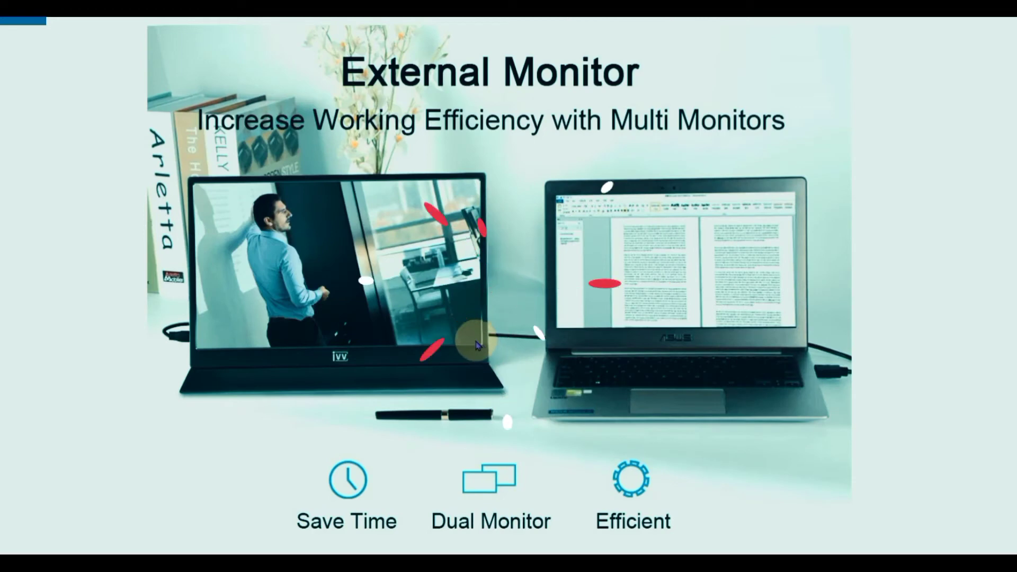
{"action": "mouse_move", "coordinate": [540, 306]}
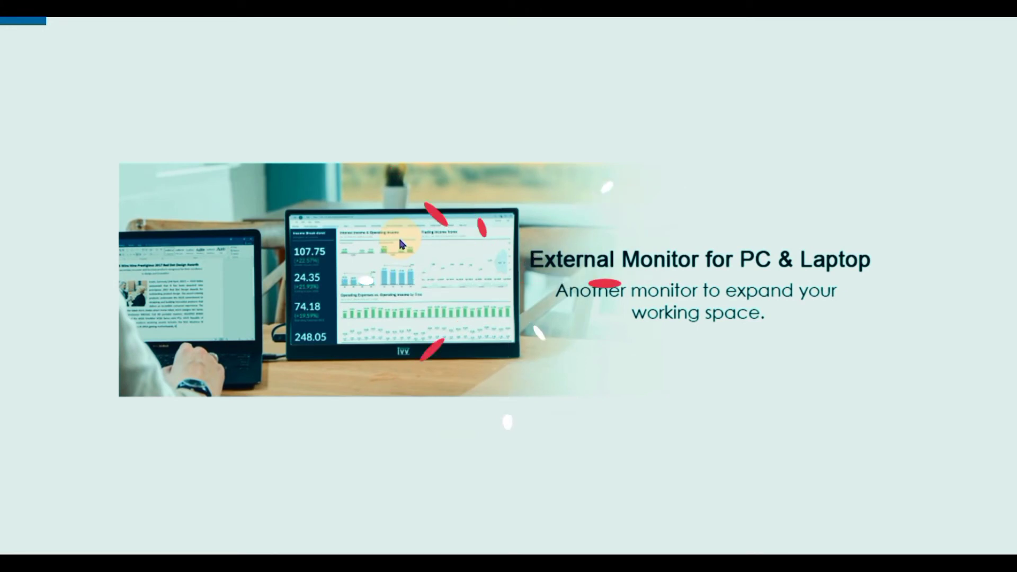
{"action": "mouse_move", "coordinate": [534, 263]}
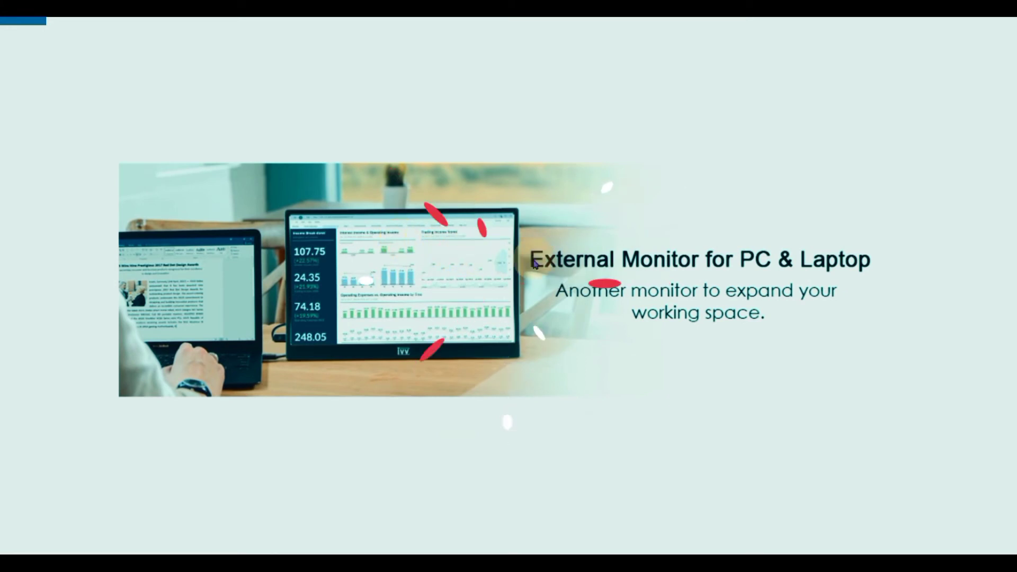
{"action": "mouse_move", "coordinate": [579, 245]}
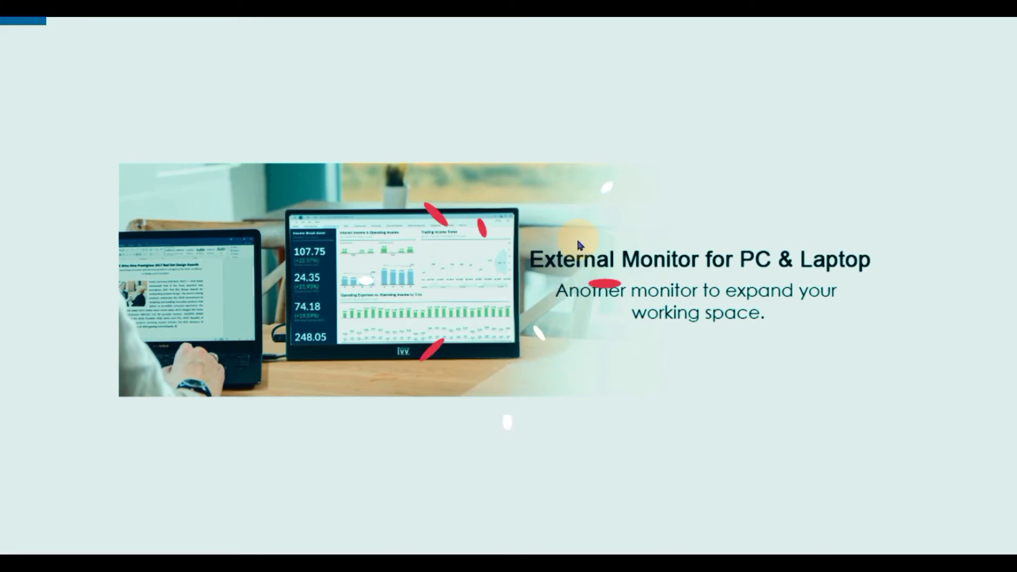
{"action": "mouse_move", "coordinate": [711, 307]}
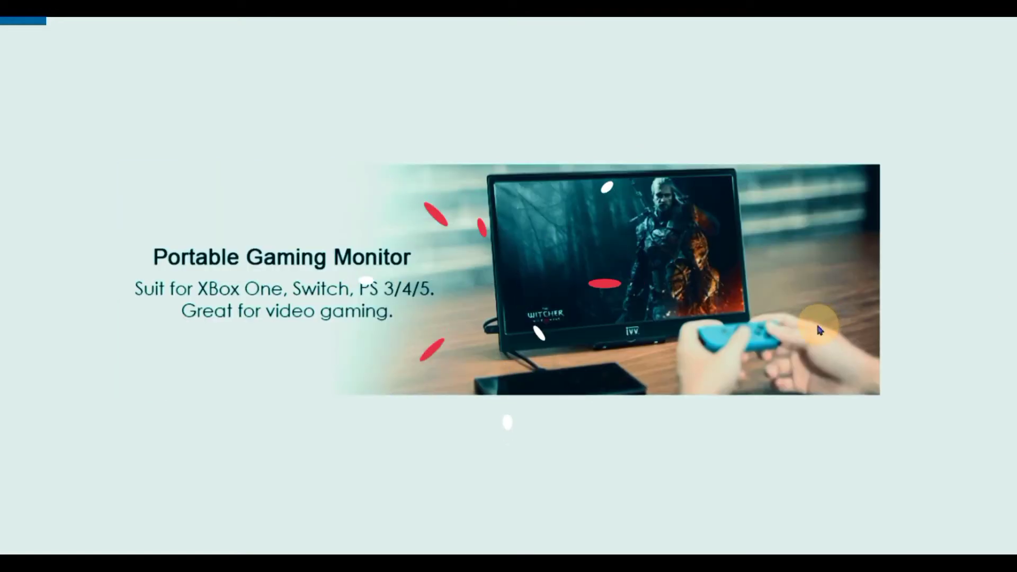
{"action": "mouse_move", "coordinate": [791, 330]}
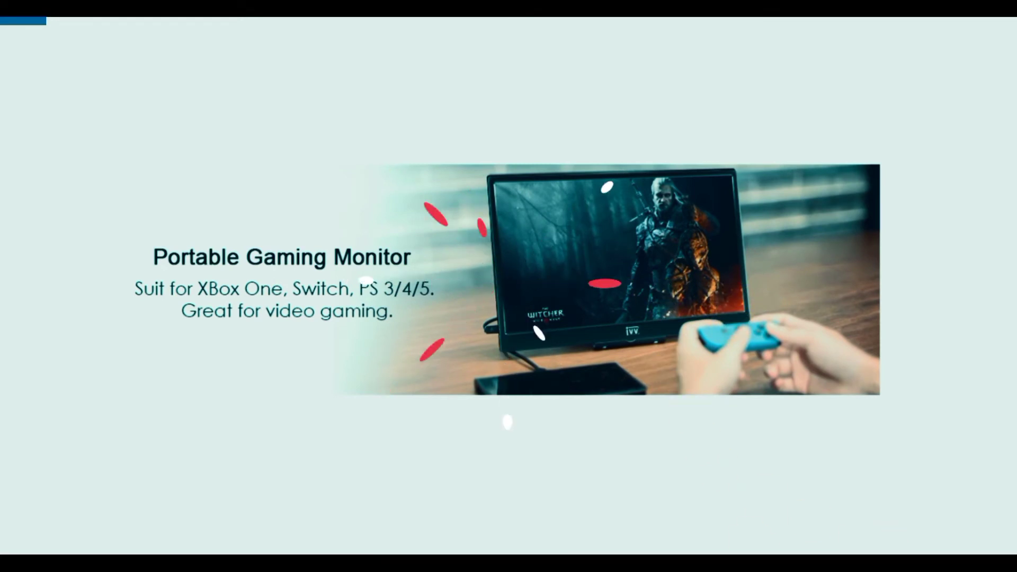
{"action": "mouse_move", "coordinate": [865, 458]}
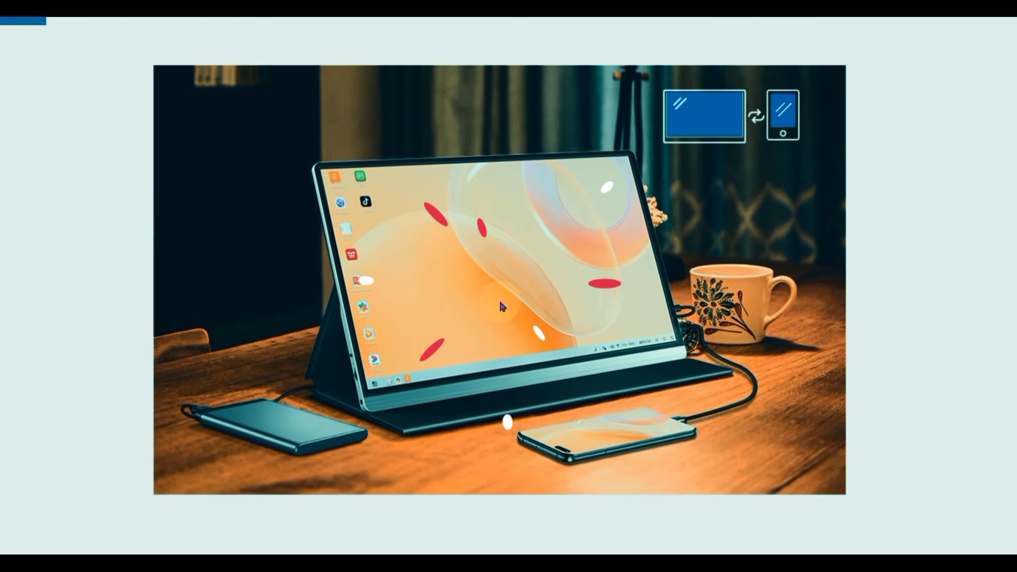
{"action": "mouse_move", "coordinate": [1009, 265]}
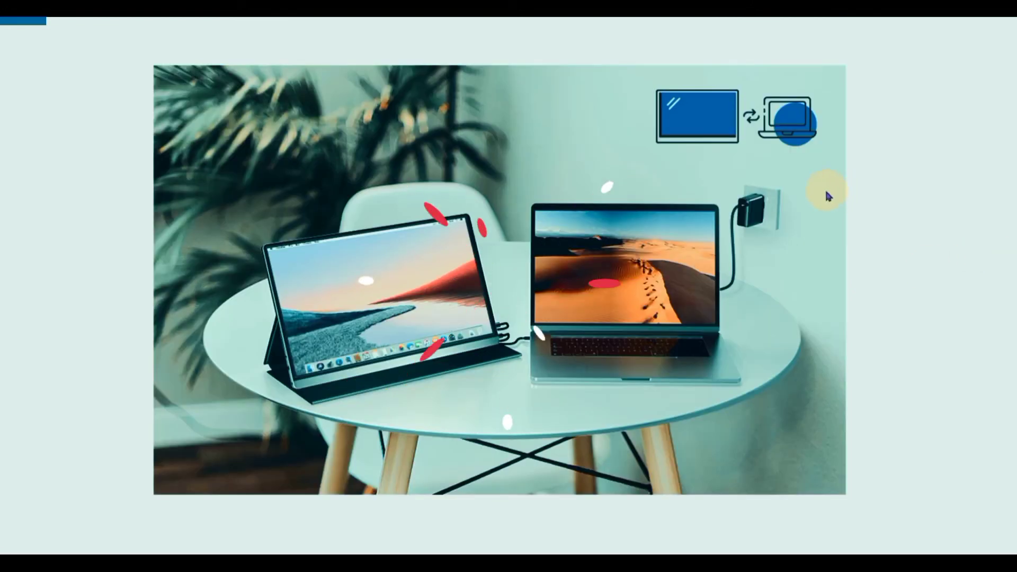
{"action": "mouse_move", "coordinate": [776, 210]}
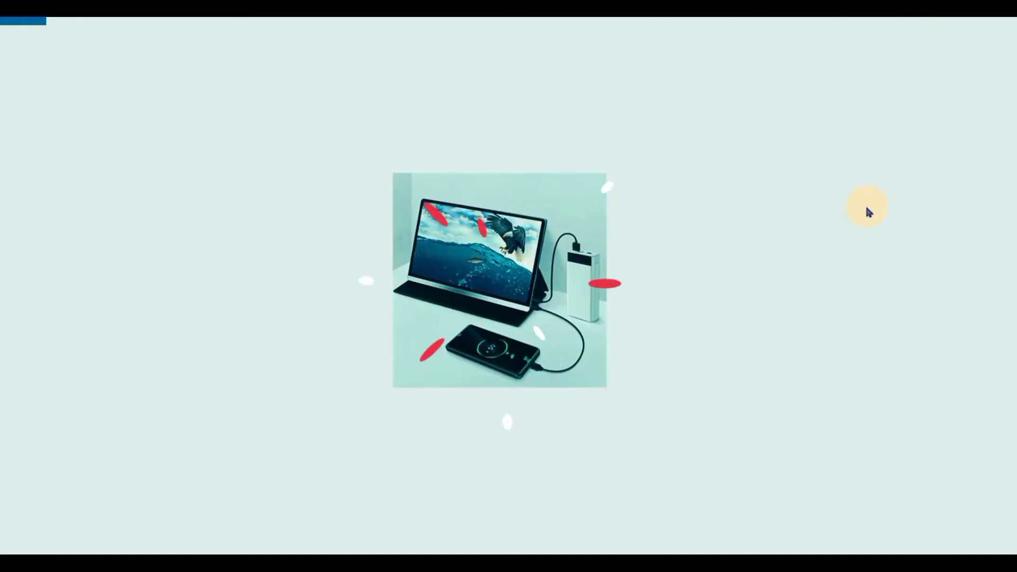
{"action": "mouse_move", "coordinate": [597, 273]}
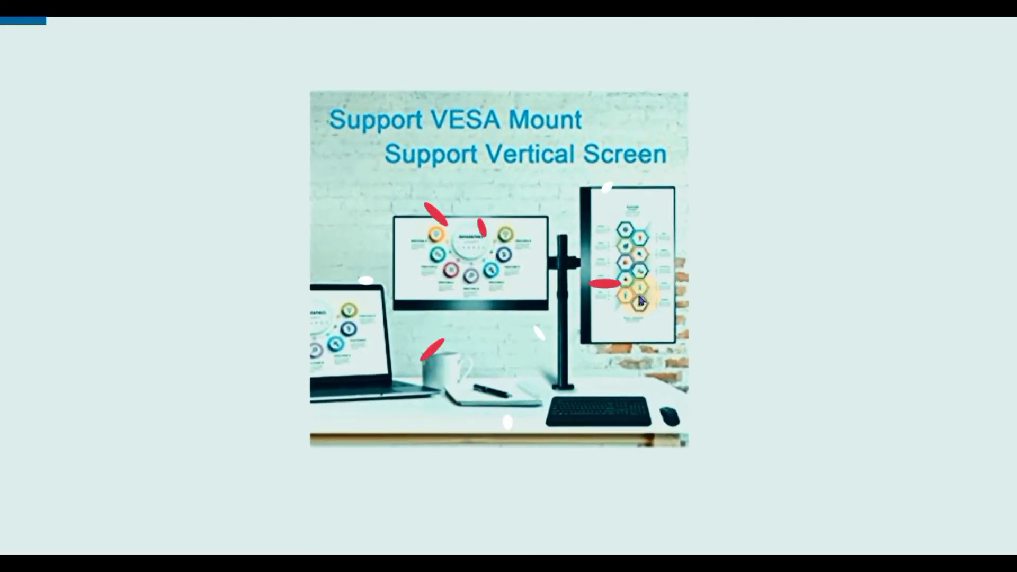
{"action": "mouse_move", "coordinate": [742, 308]}
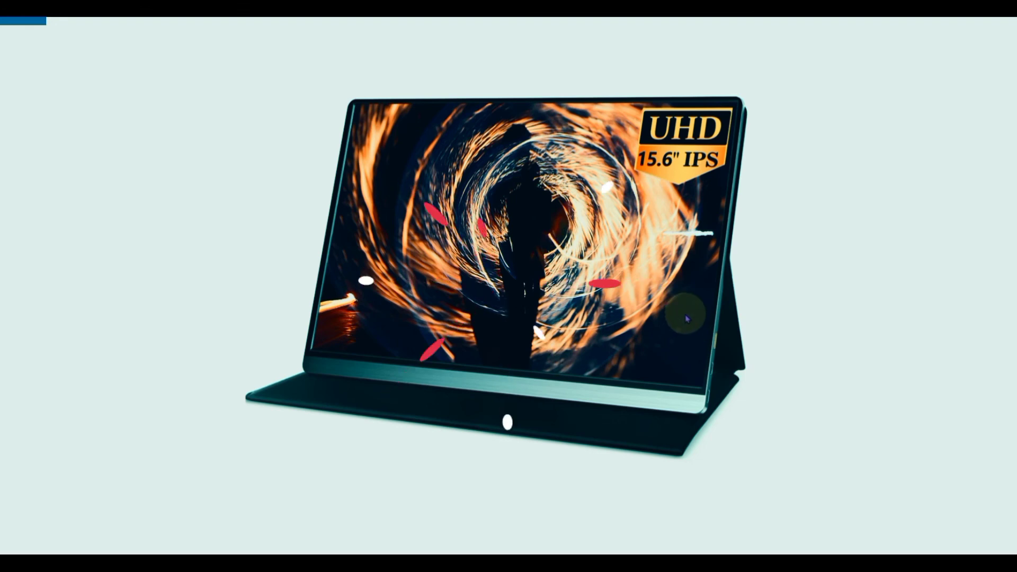
{"action": "mouse_move", "coordinate": [688, 333]}
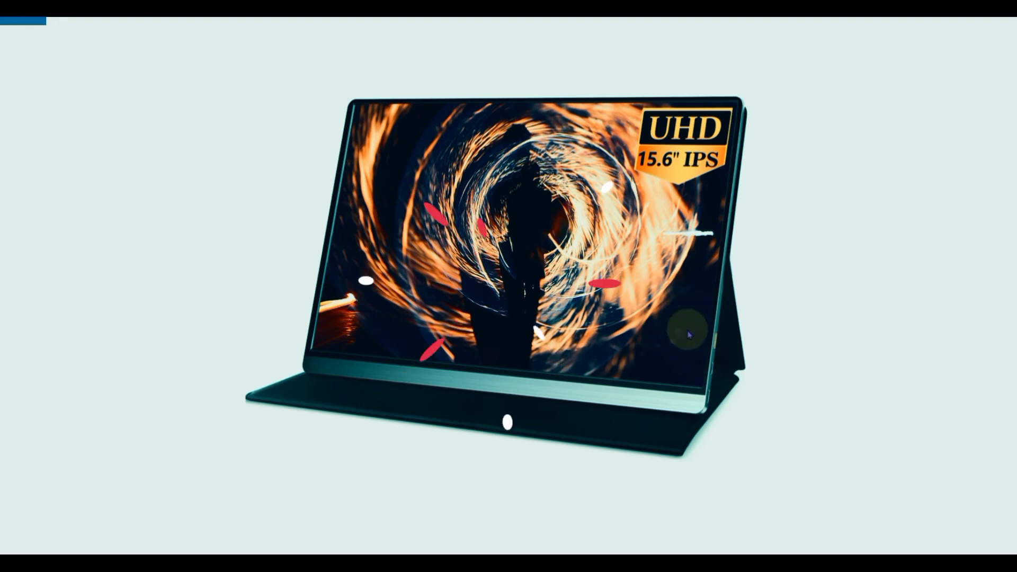